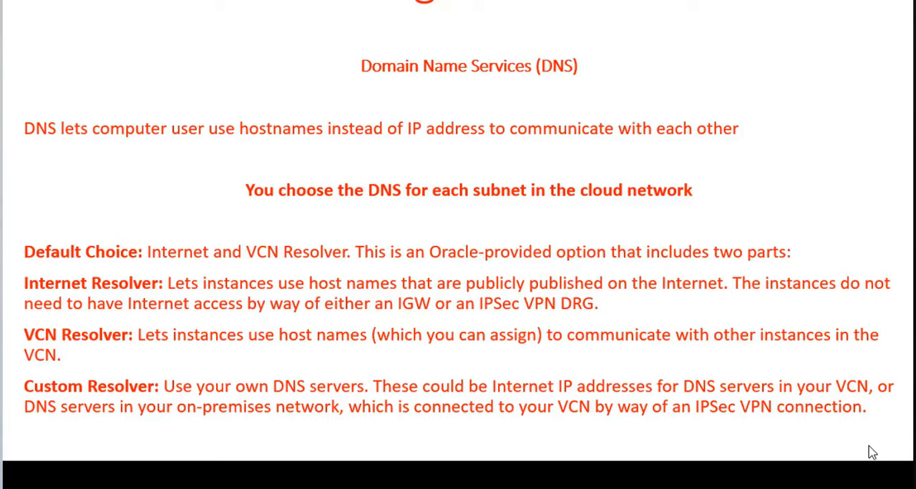
{"action": "scroll", "scroll_direction": "down", "scroll_amount": 3}
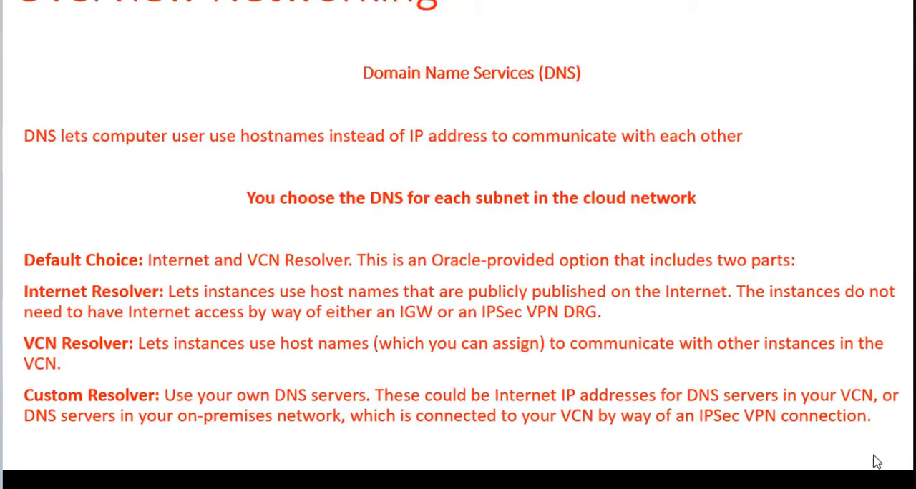